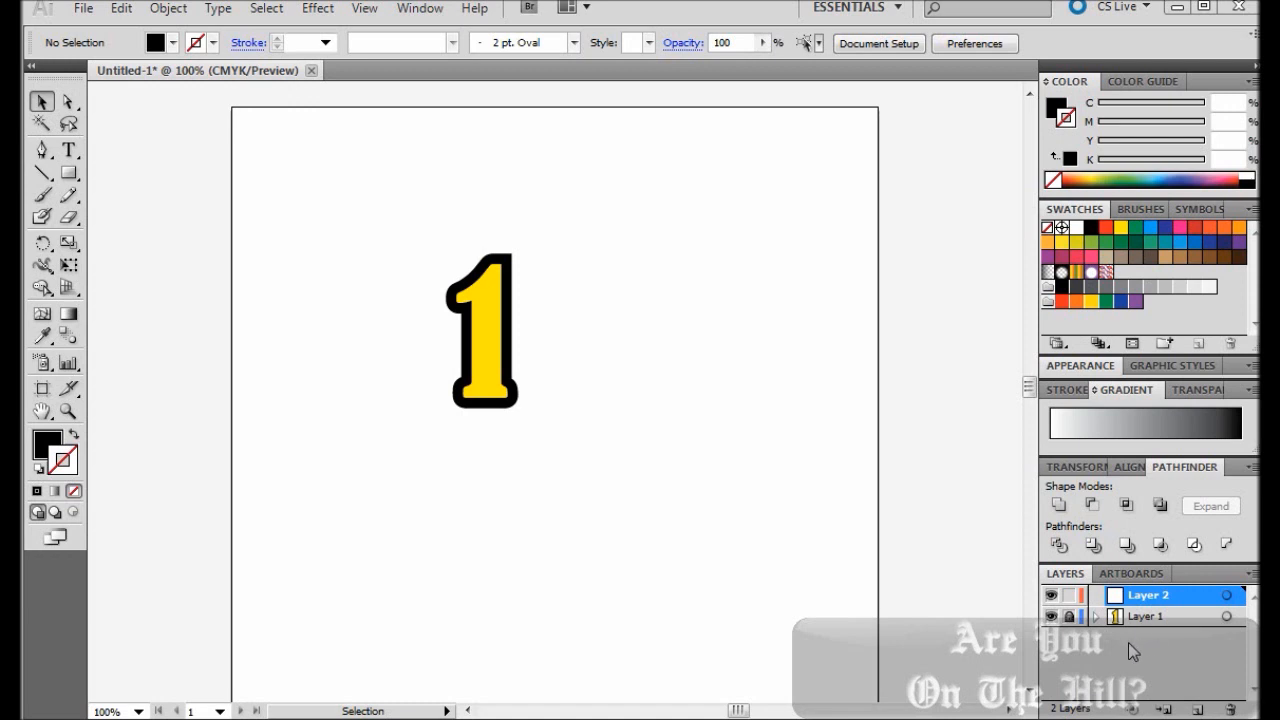
mouse_move(1116, 652)
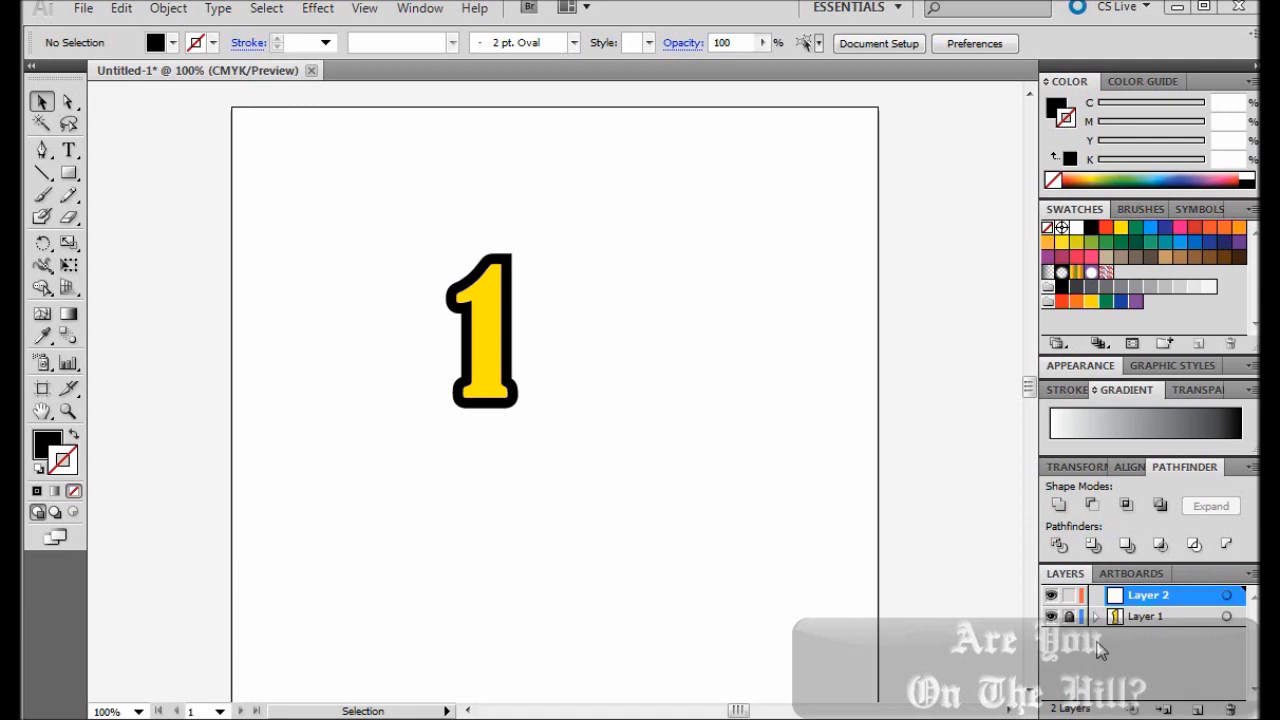
mouse_move(1128, 656)
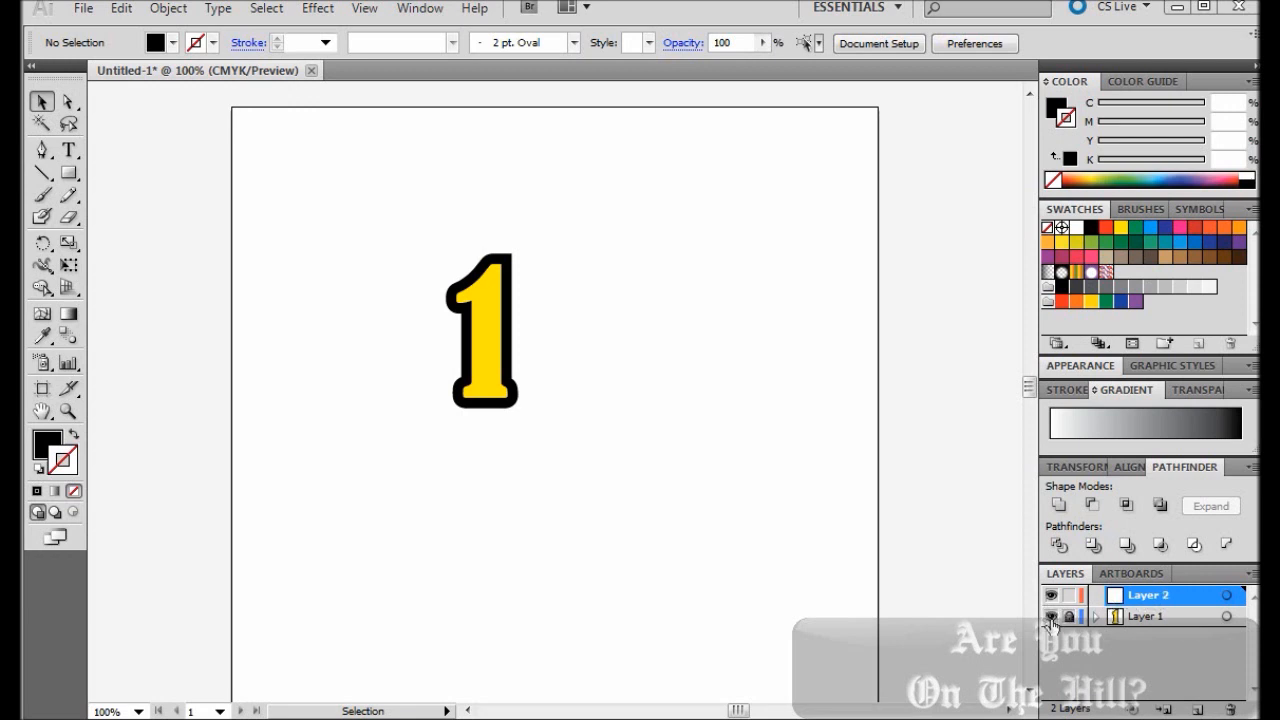
Step: Hide the example layer, set a '1' in Bernard MT Condensed and scale it to about 195 pt
click(1052, 616)
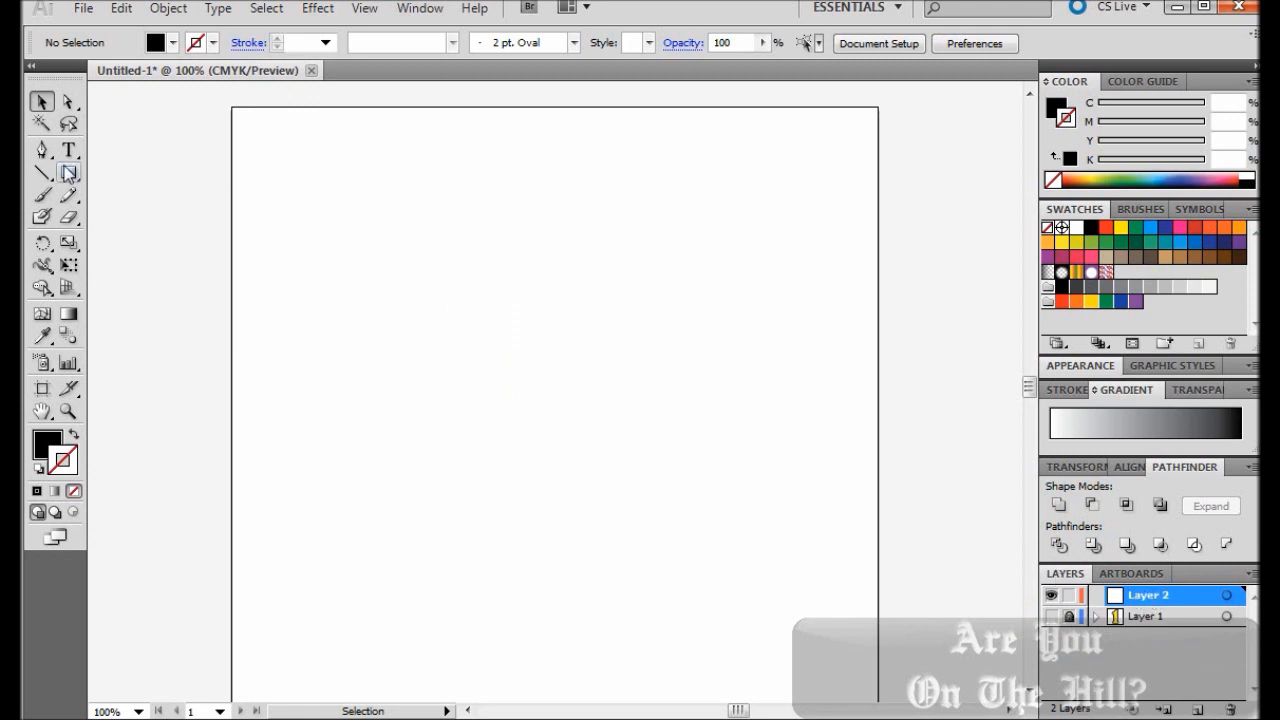
click(68, 152)
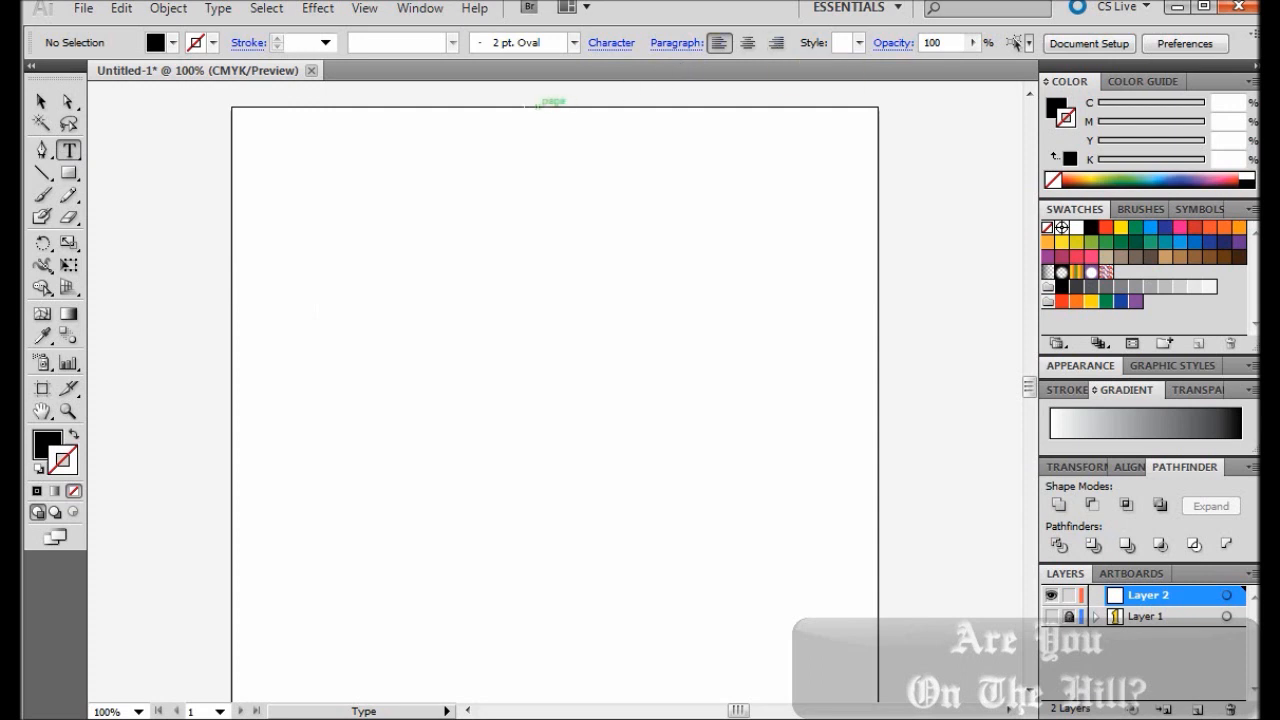
click(480, 344)
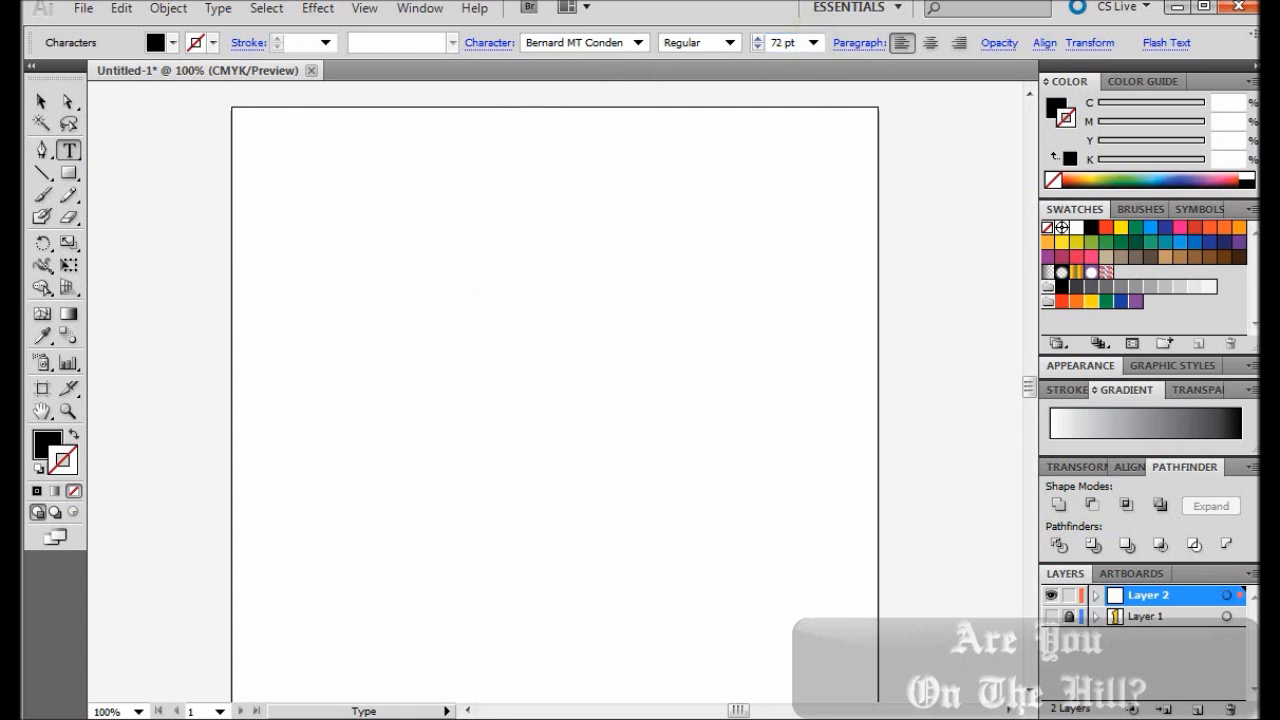
text(1)
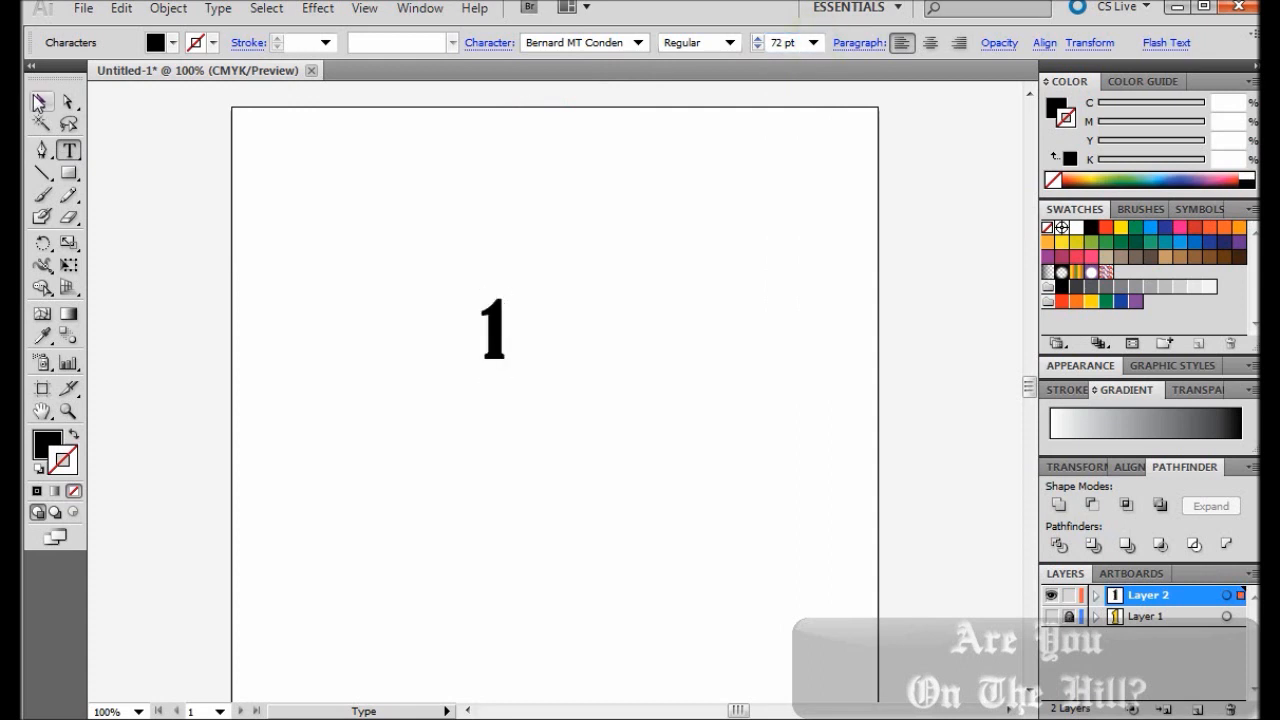
click(36, 104)
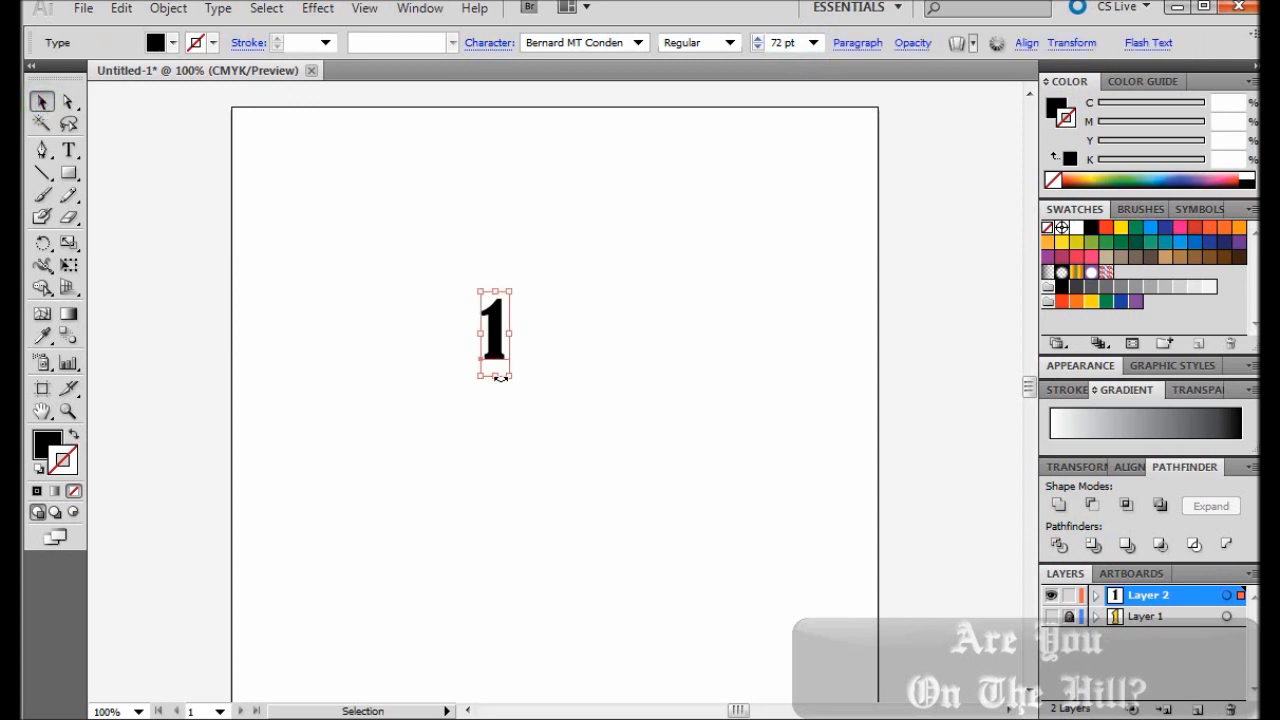
drag(492, 376, 540, 414)
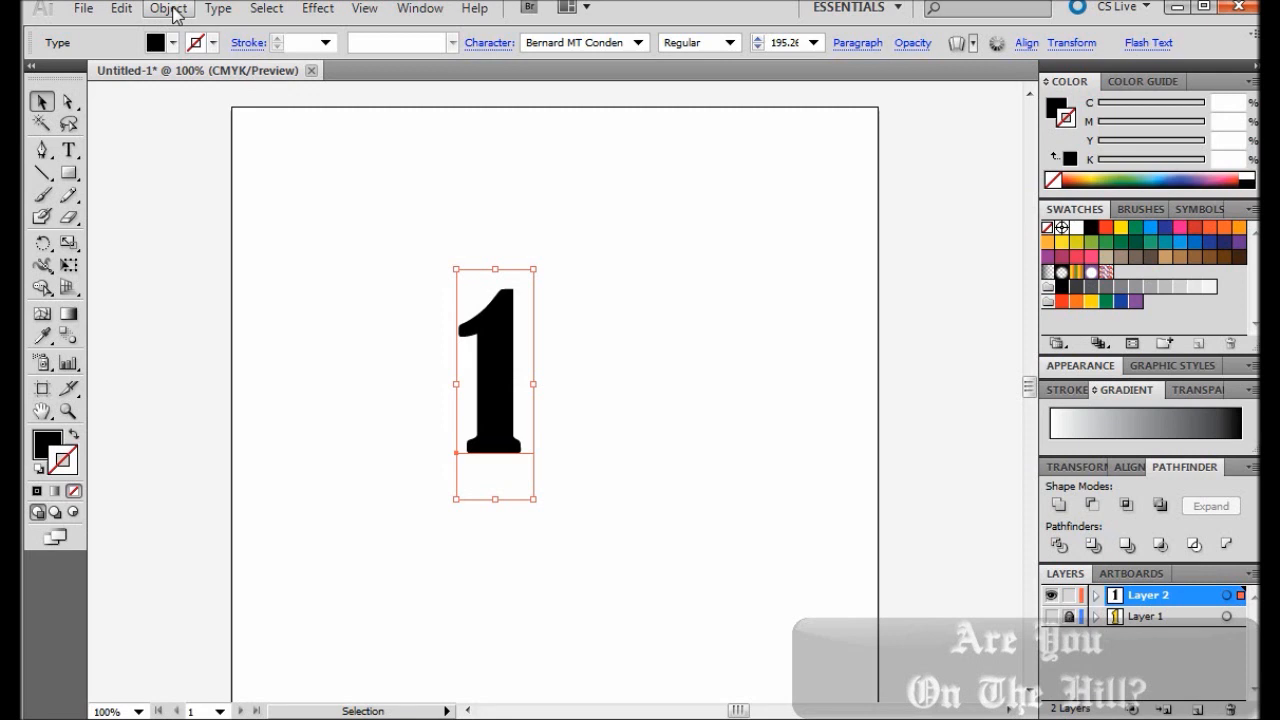
Step: Expand the live-text number 1 into a filled shape with Object and Fill kept
click(168, 8)
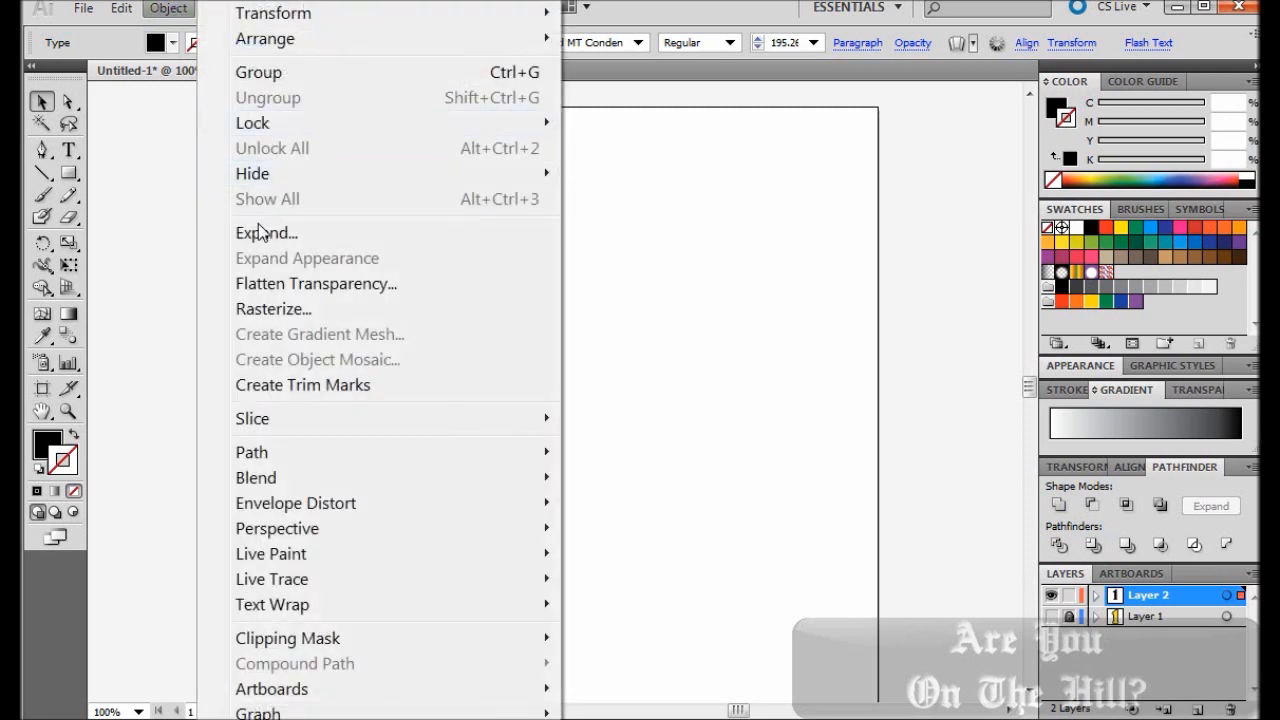
click(264, 232)
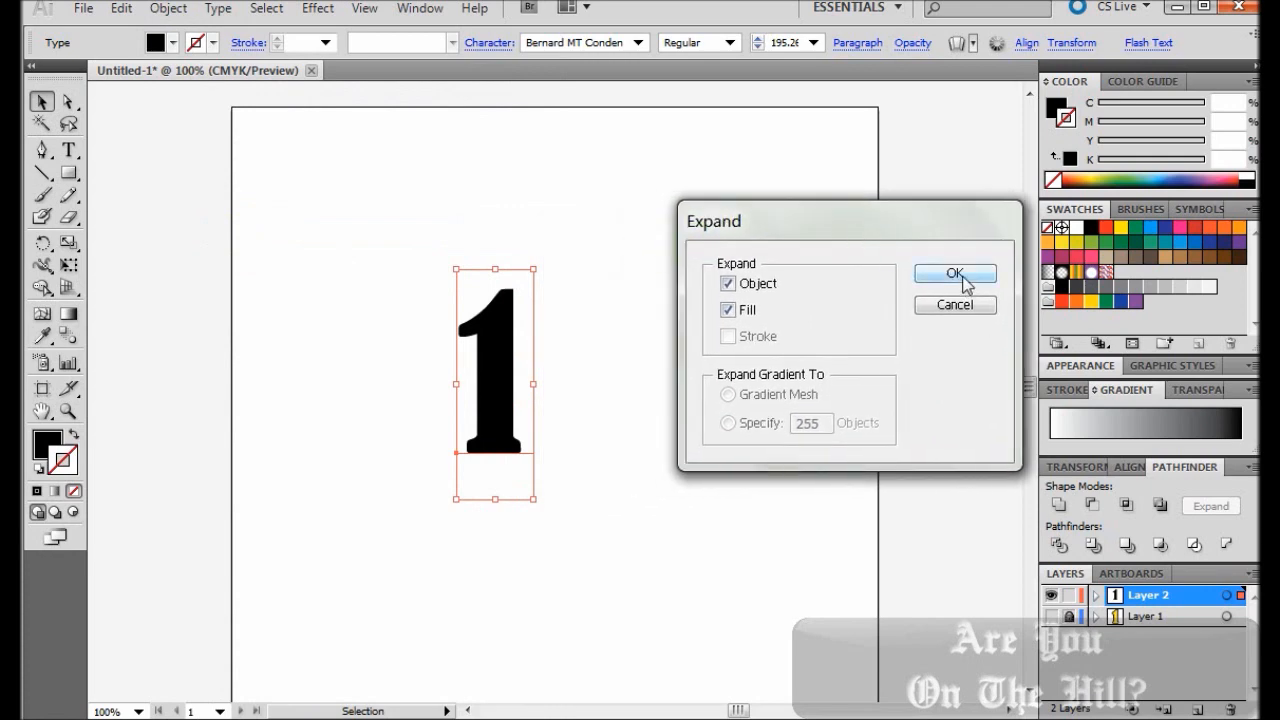
click(956, 272)
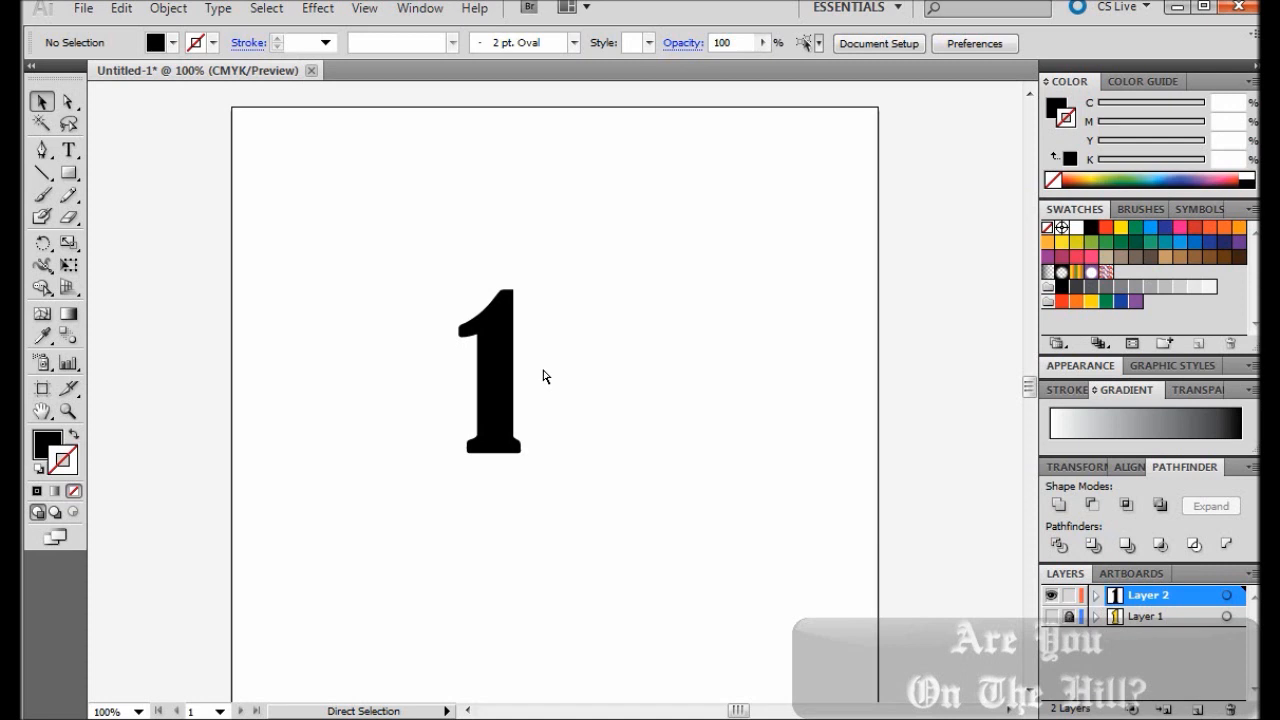
mouse_move(520, 406)
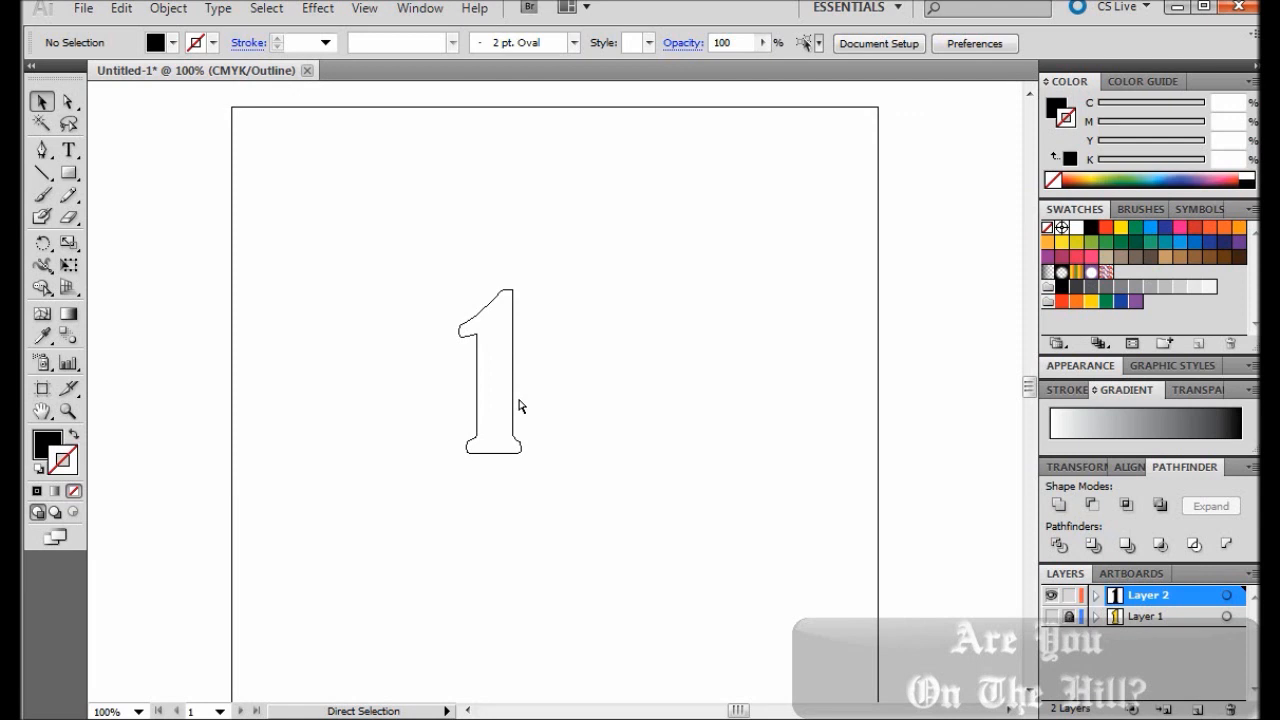
Step: Return to Preview mode (Ctrl+Y) so the 1 shows solid black again
key(Ctrl+Y)
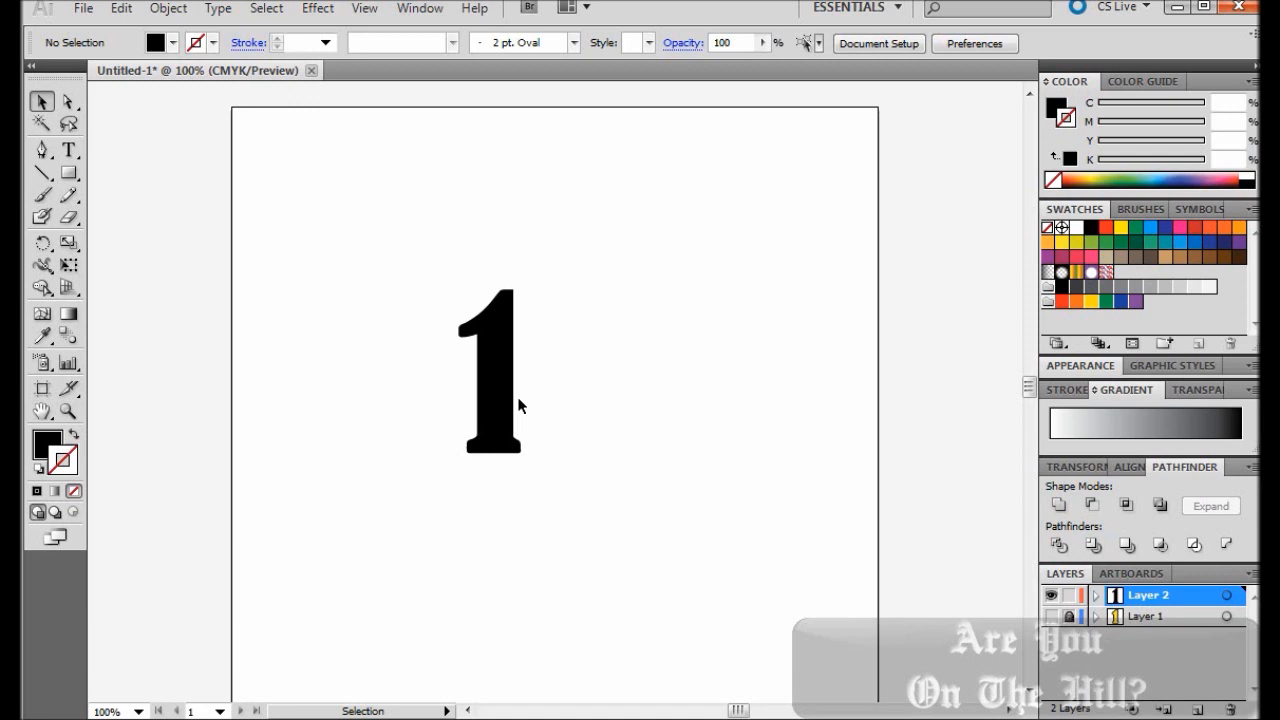
mouse_move(358, 302)
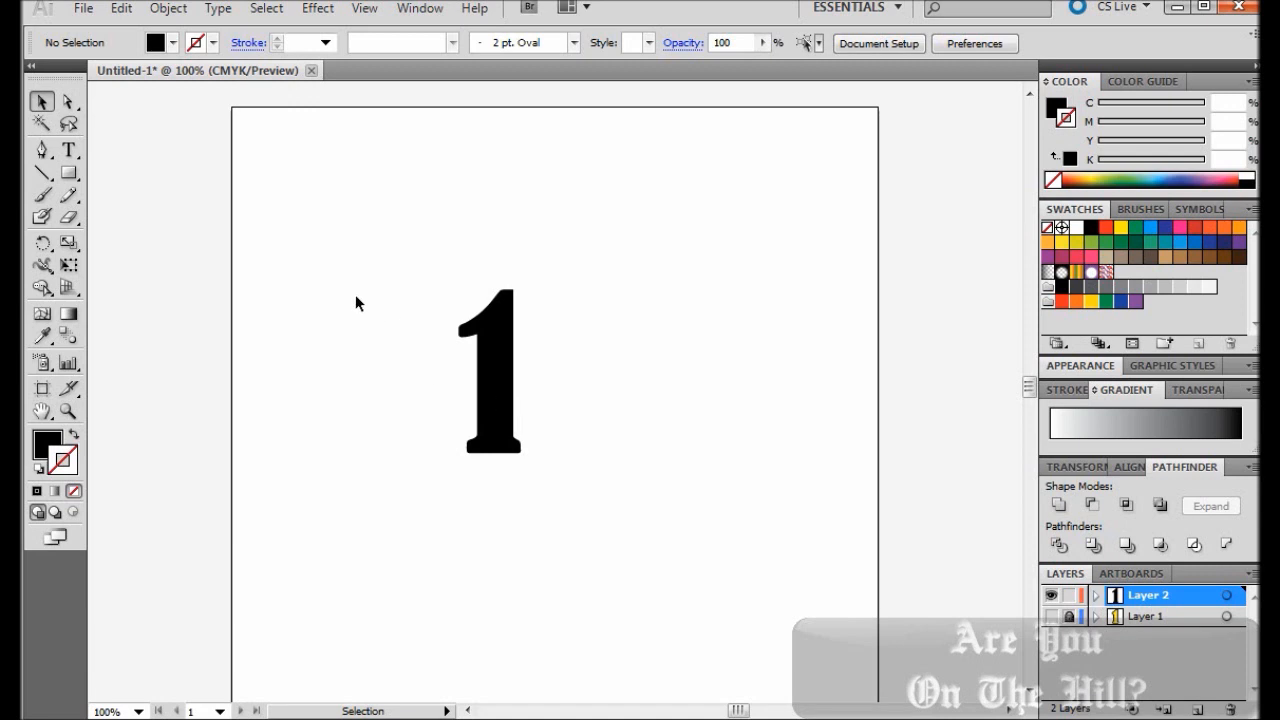
mouse_move(396, 320)
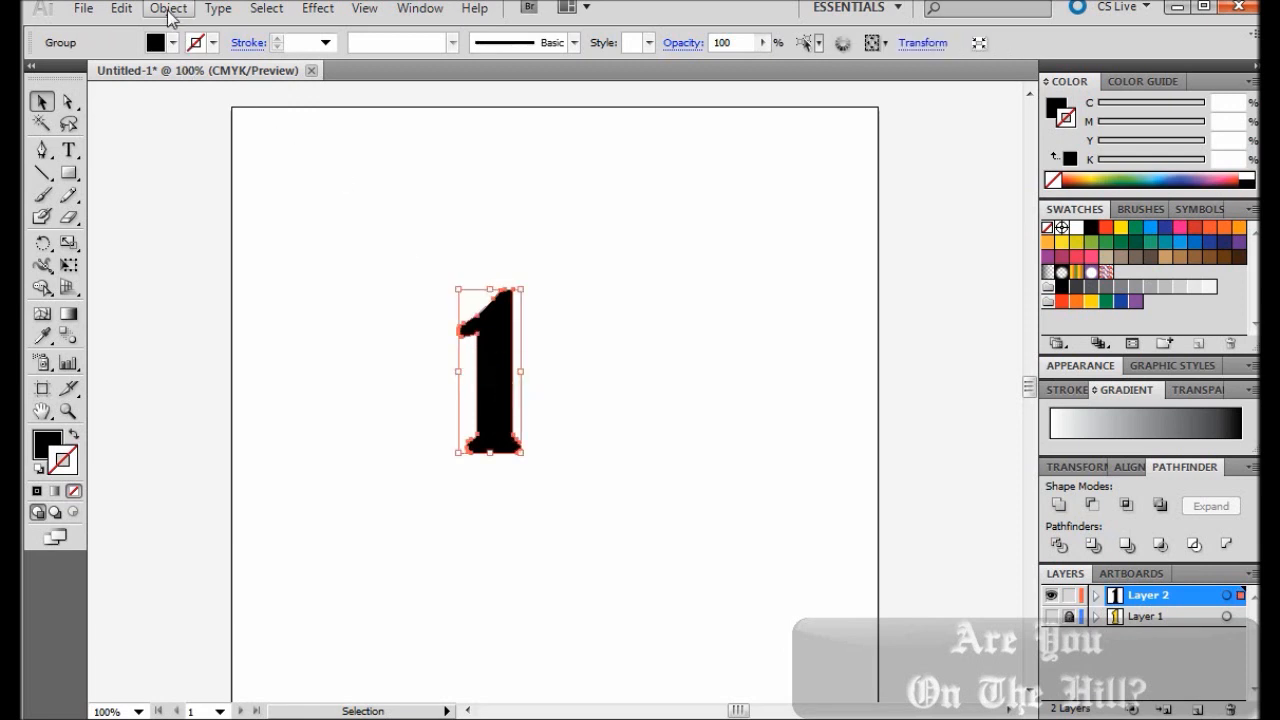
Step: Add an Offset Path of 0.1389 in with Miter joins around the number 1
click(168, 8)
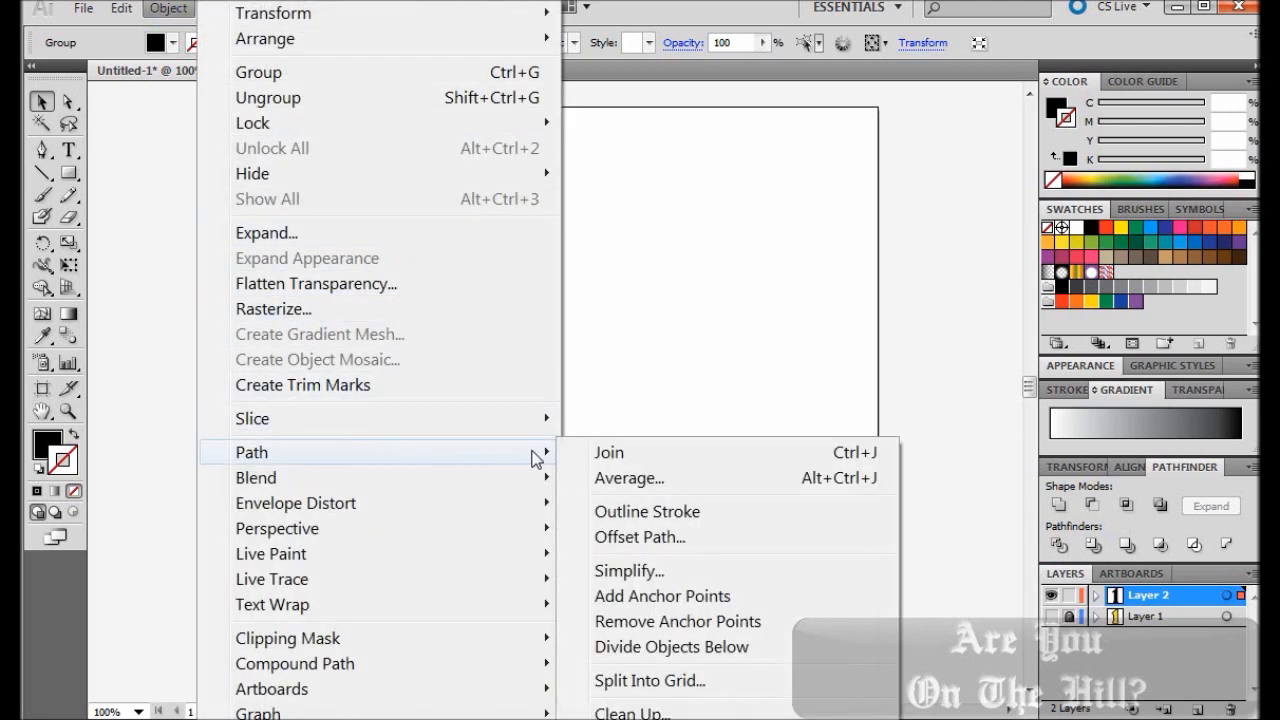
mouse_move(660, 536)
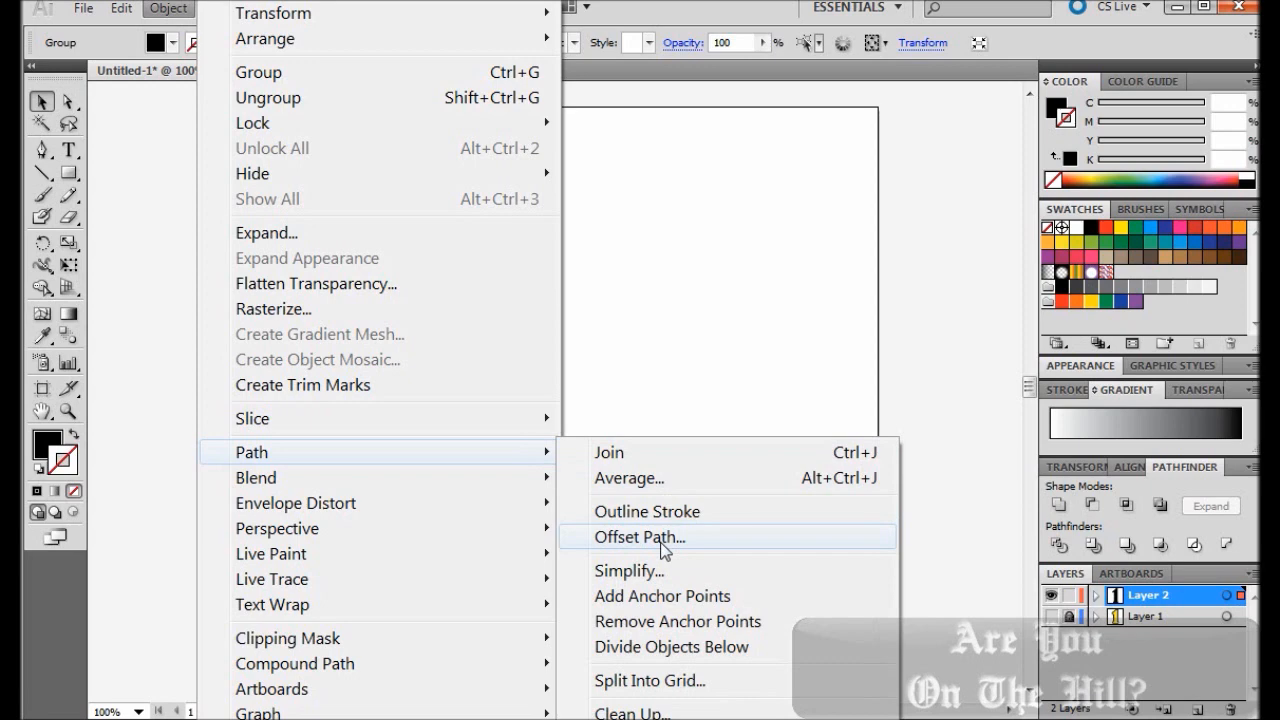
click(638, 536)
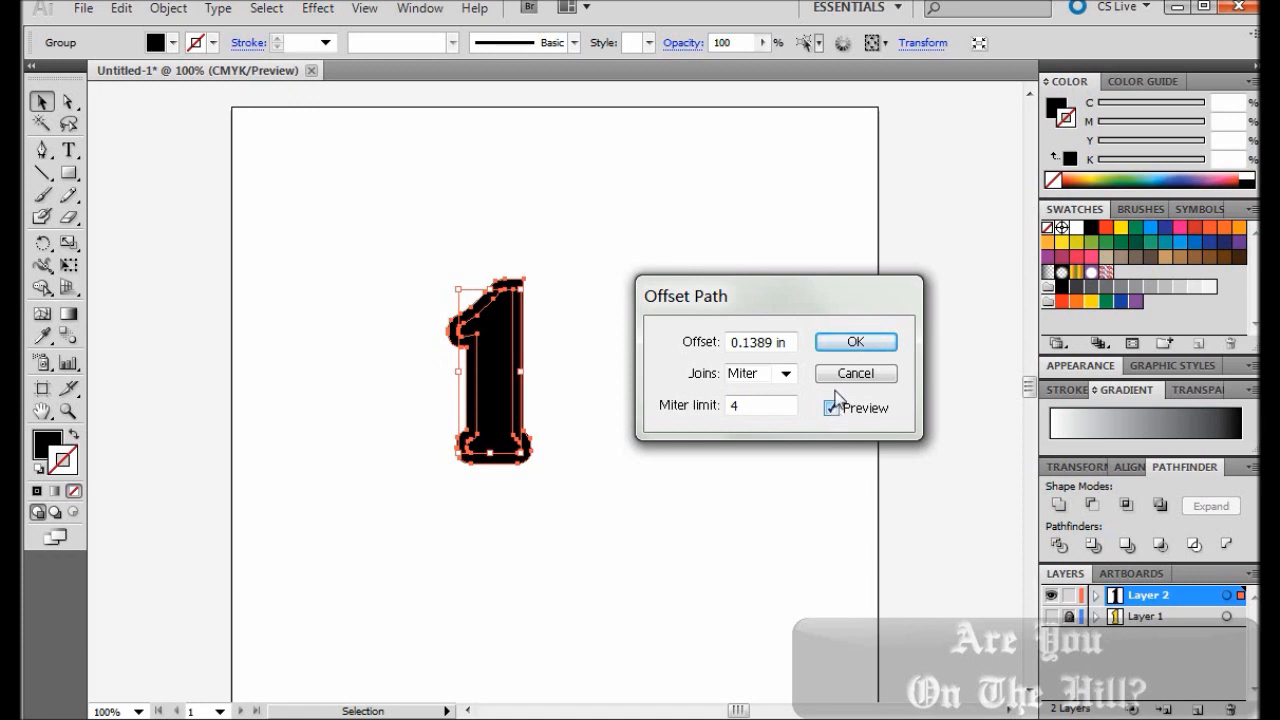
click(856, 340)
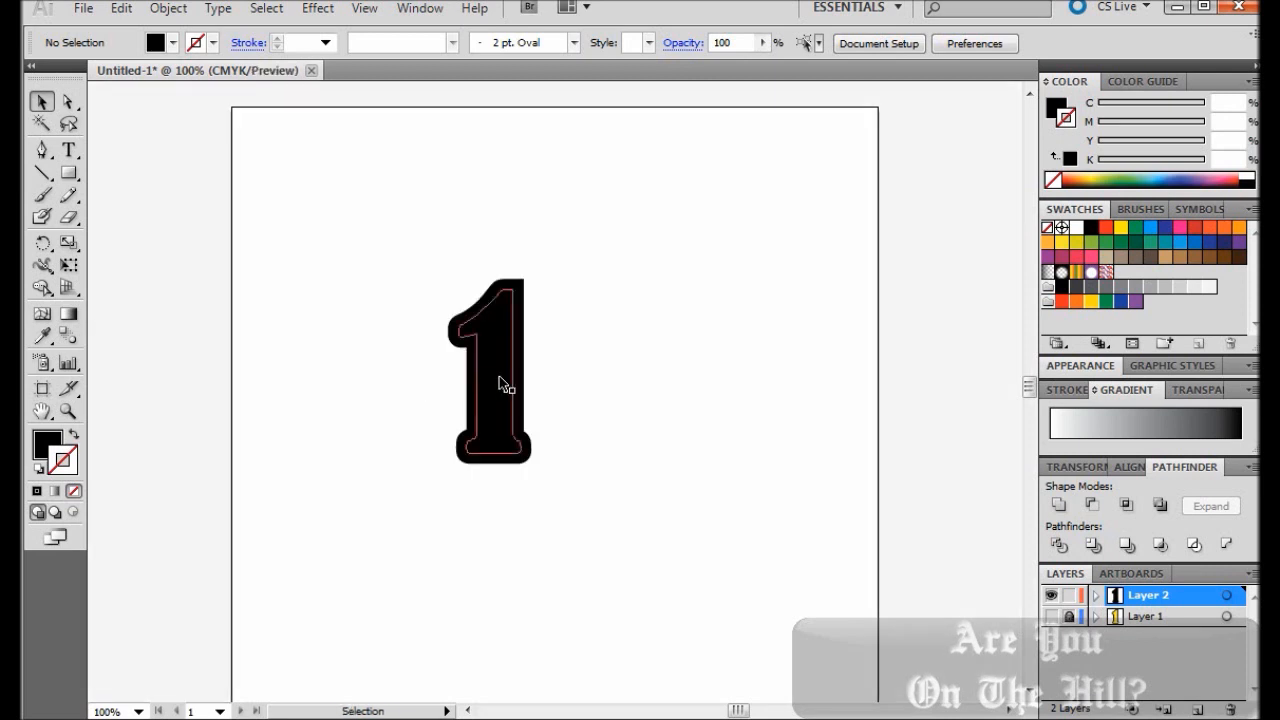
Step: Fill the inner number 1 shape yellow inside its black offset border
click(500, 384)
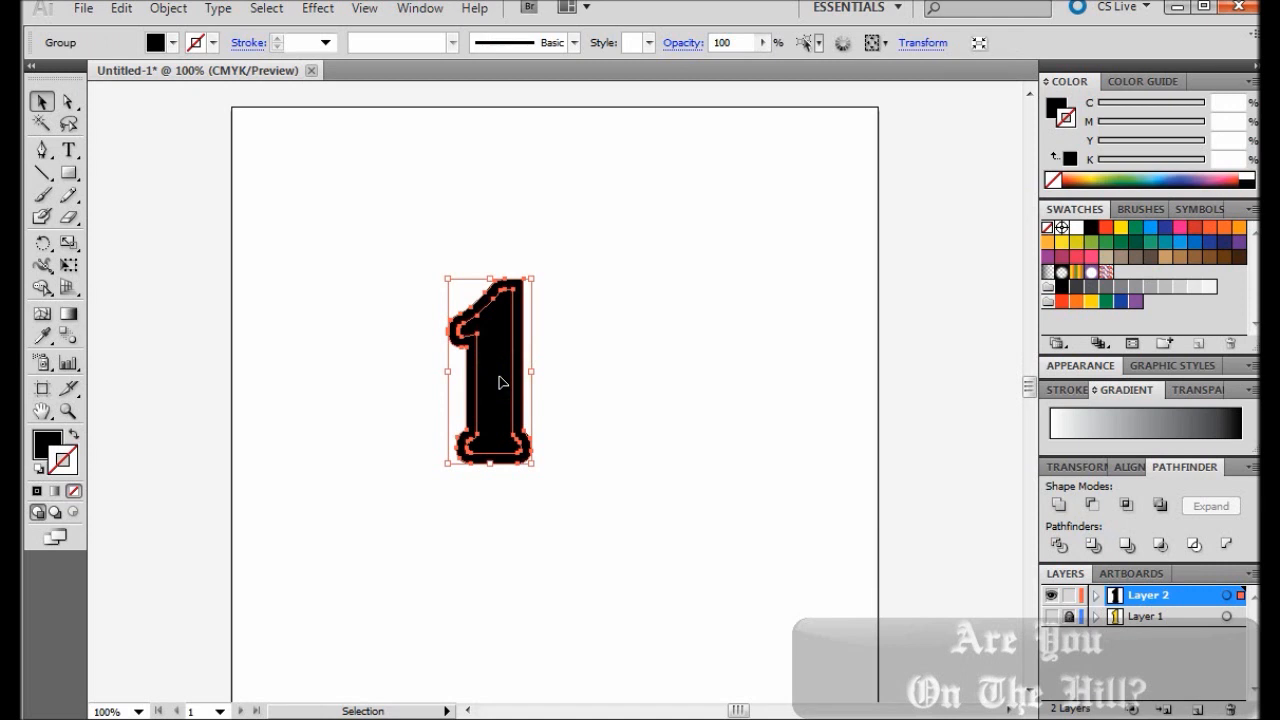
mouse_move(384, 388)
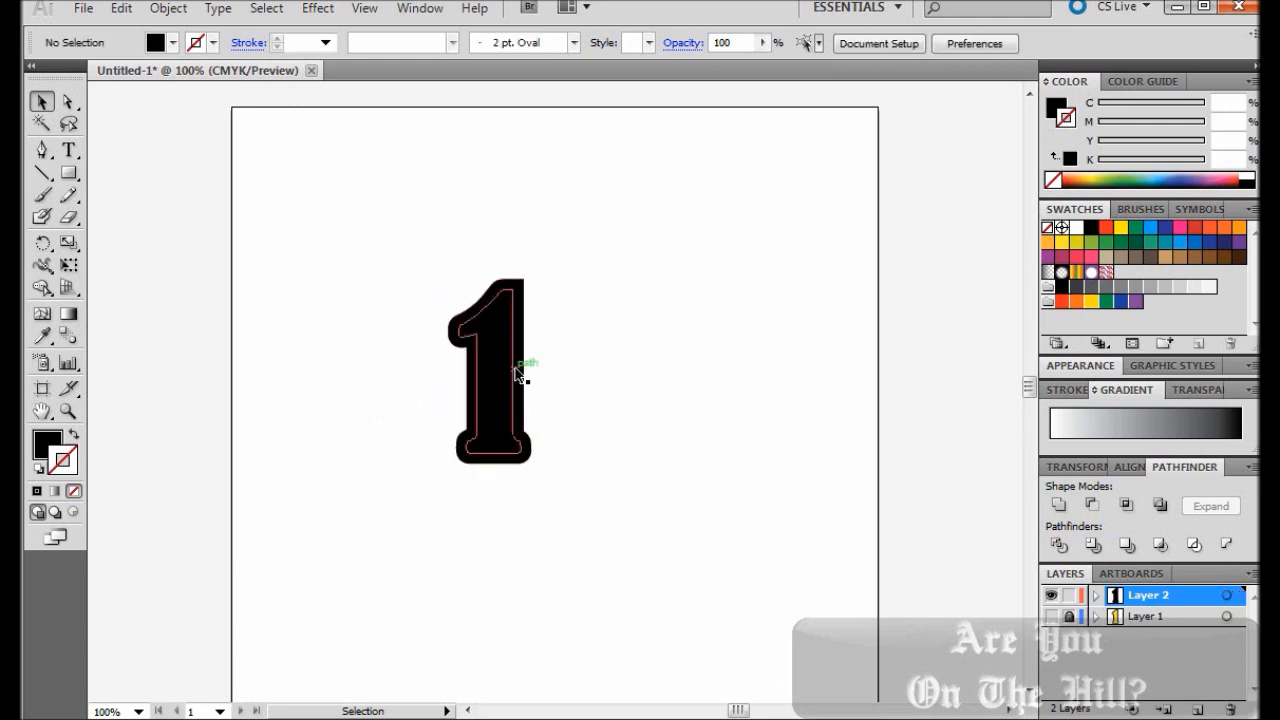
click(518, 374)
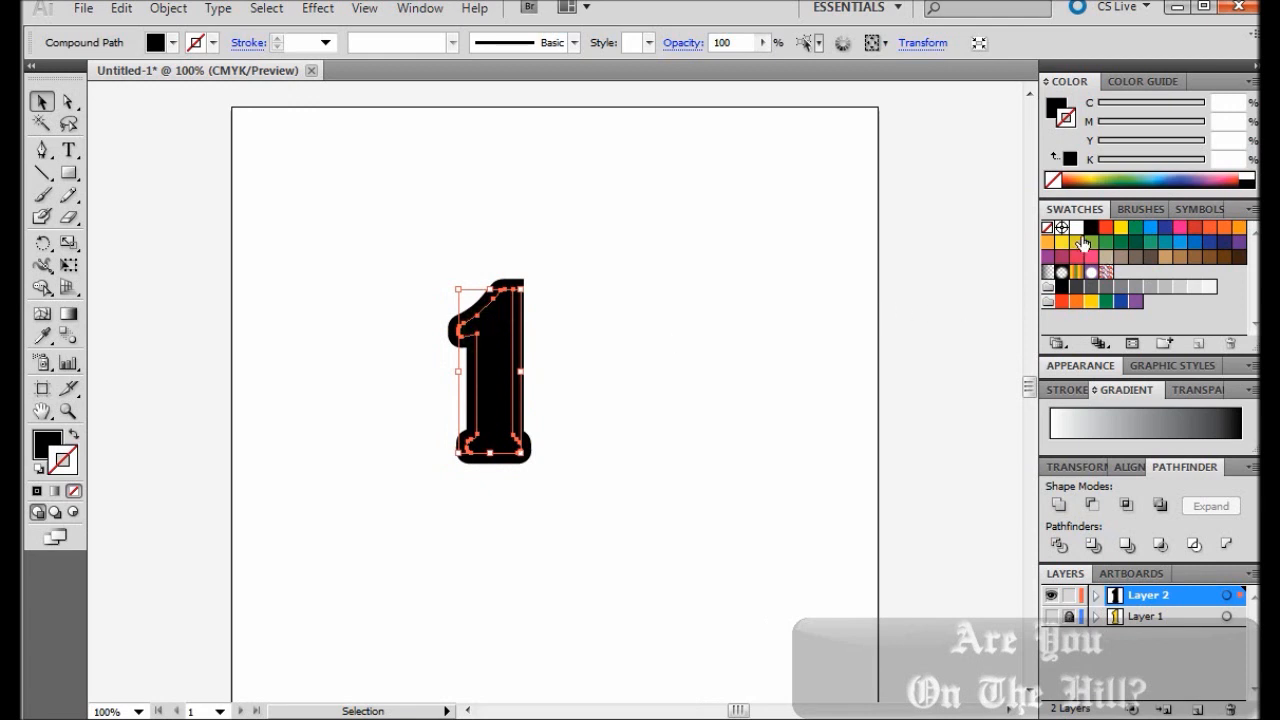
click(1120, 230)
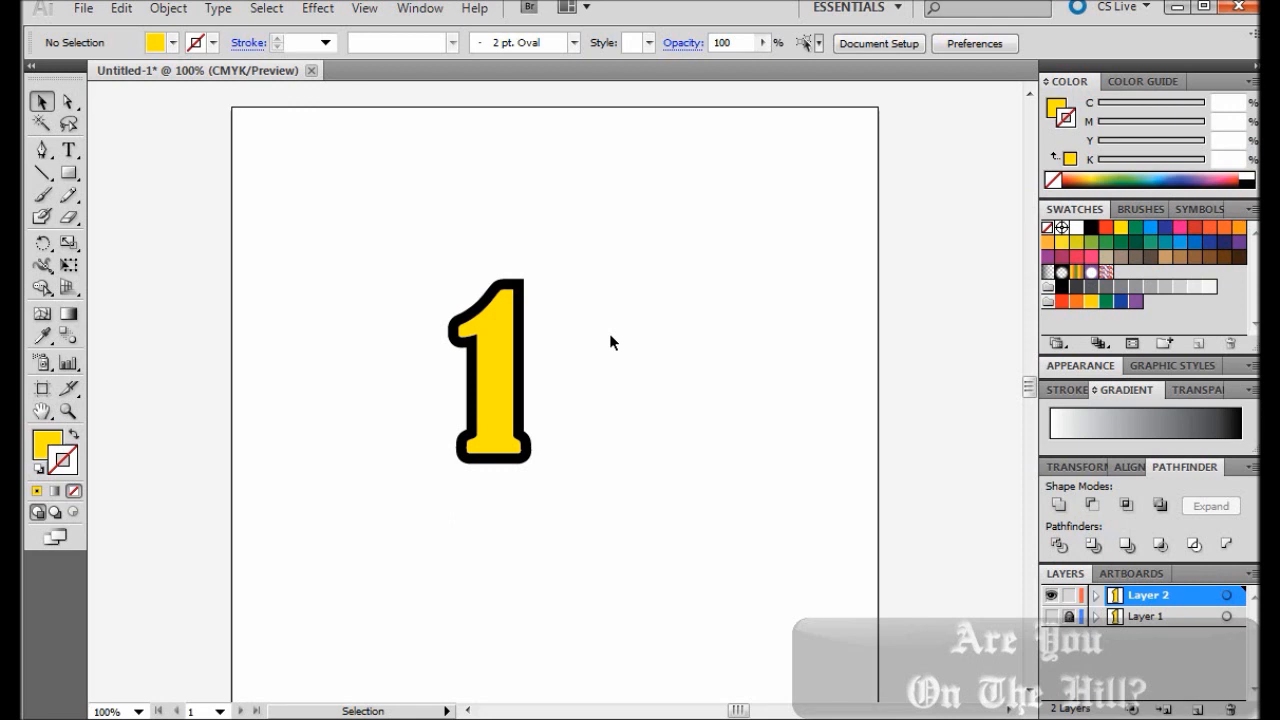
mouse_move(612, 356)
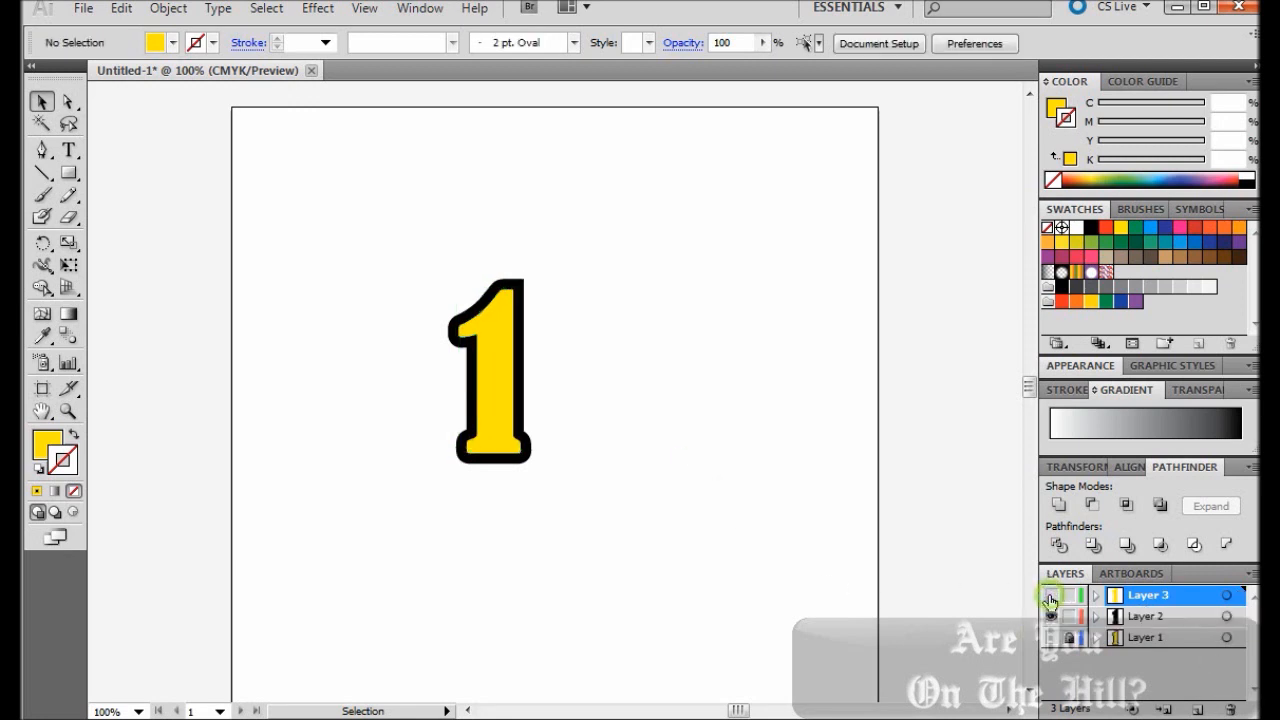
Step: Toggle the black outline layer off and on to verify the layer split
click(1062, 616)
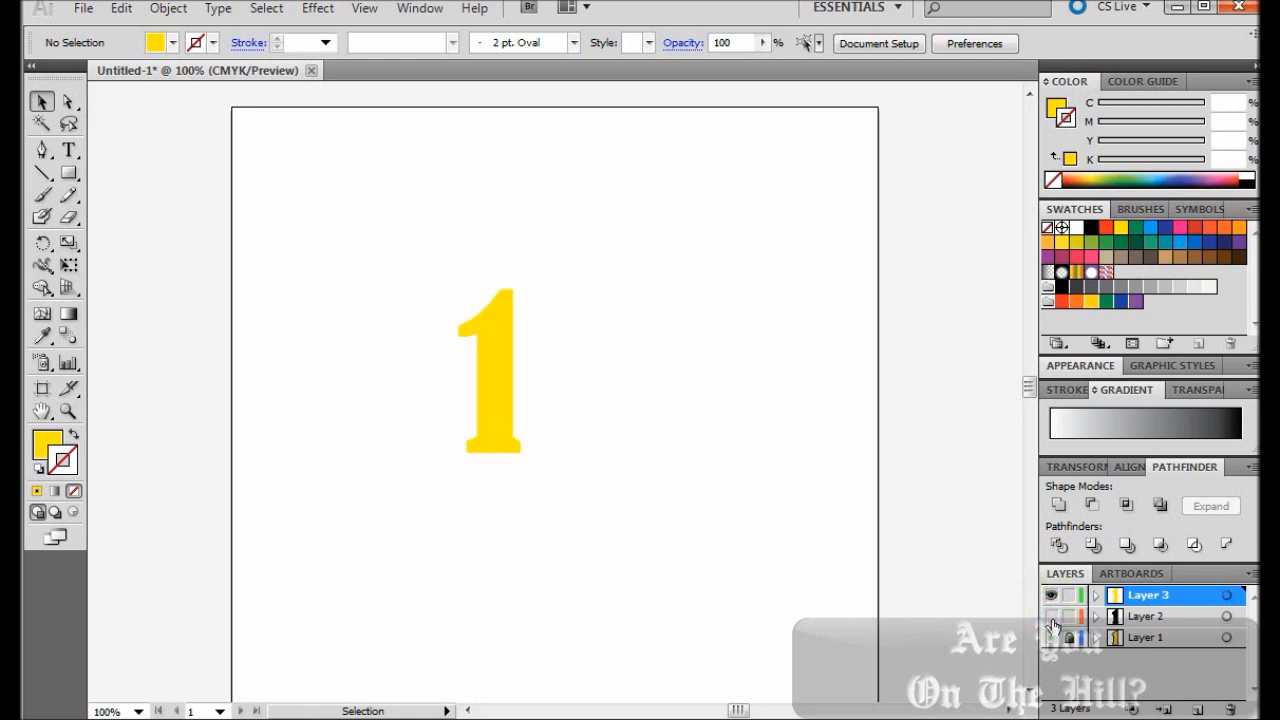
click(1052, 594)
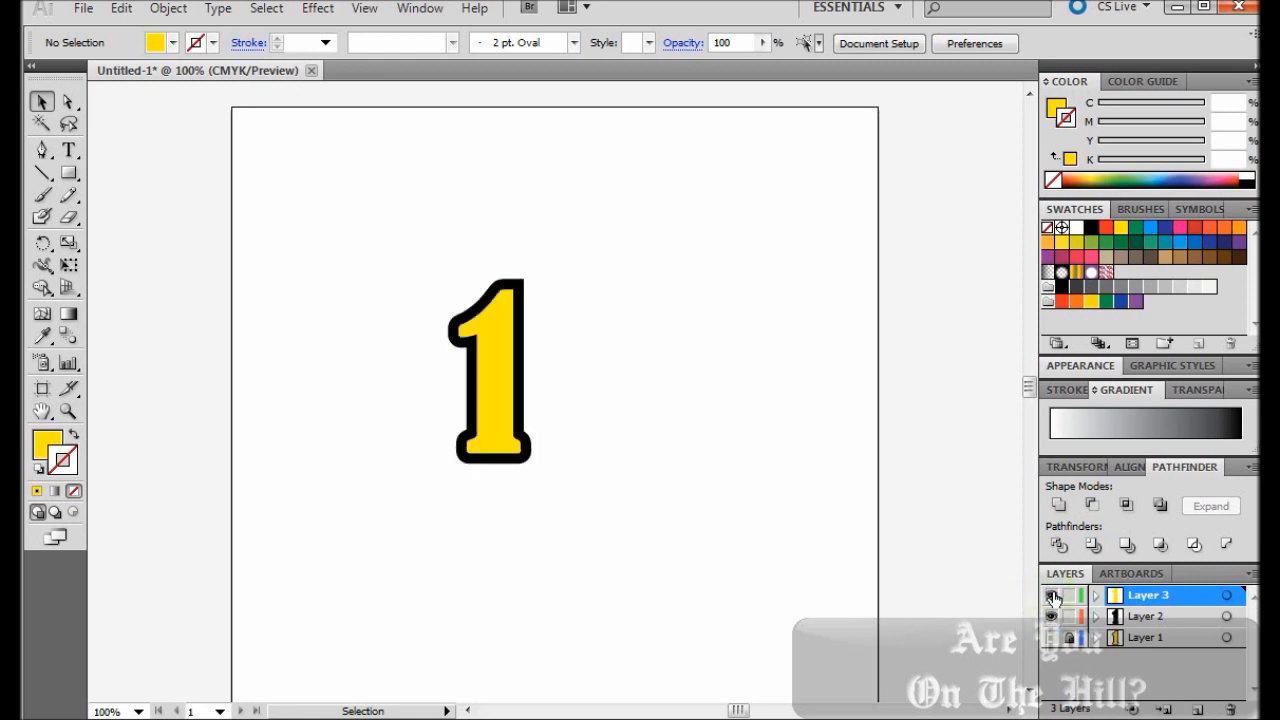
mouse_move(1052, 596)
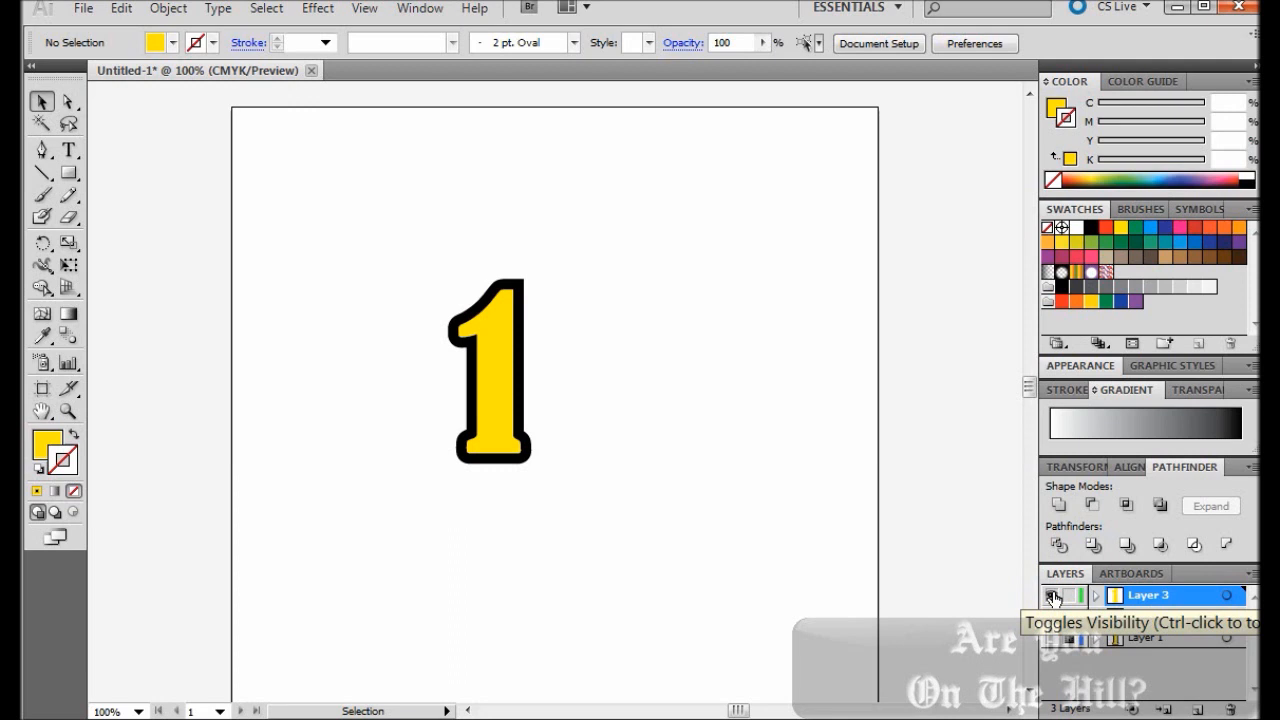